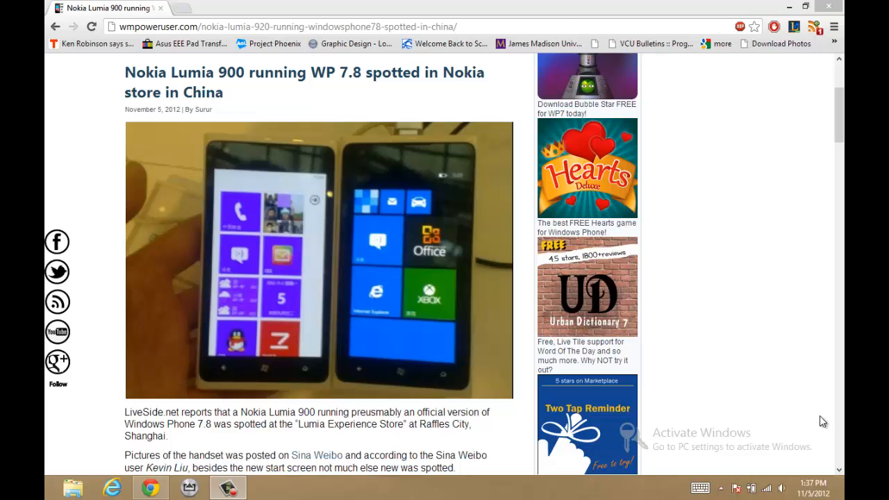
mouse_move(757, 277)
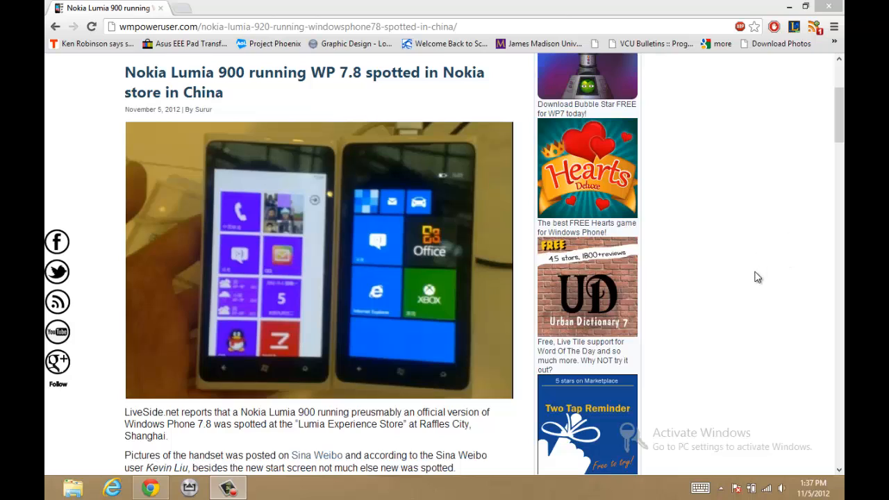
mouse_move(117, 181)
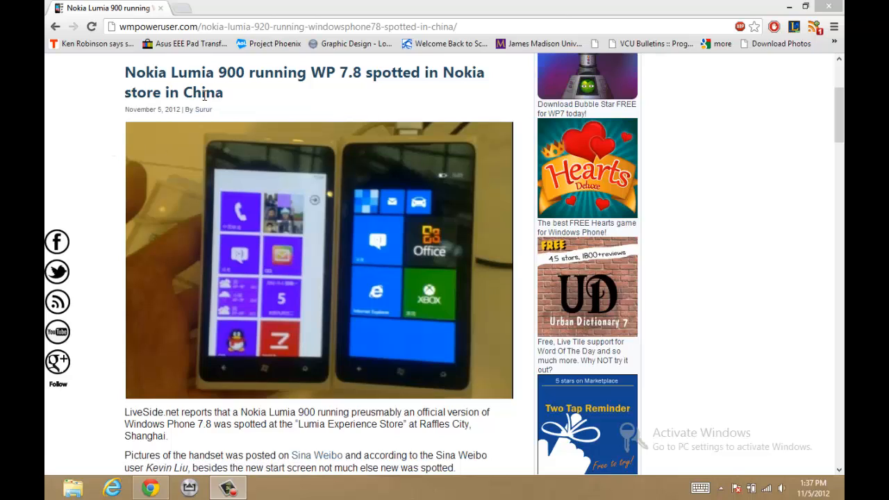
mouse_move(301, 156)
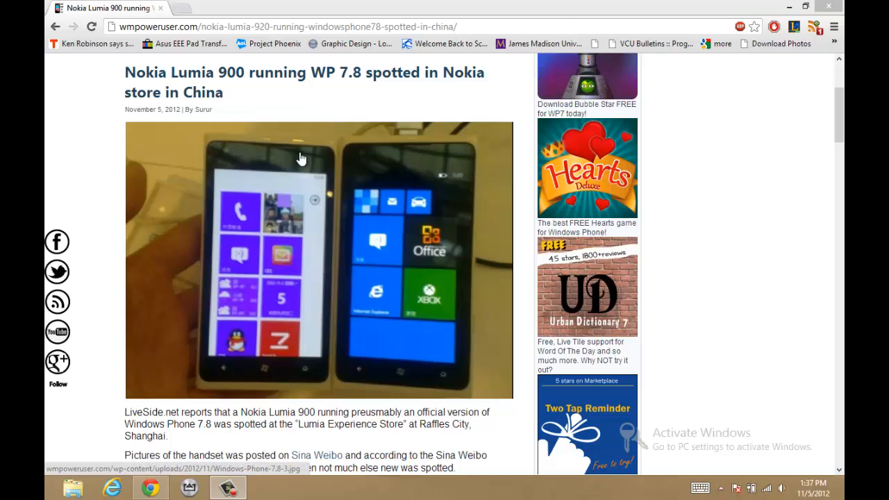
mouse_move(367, 296)
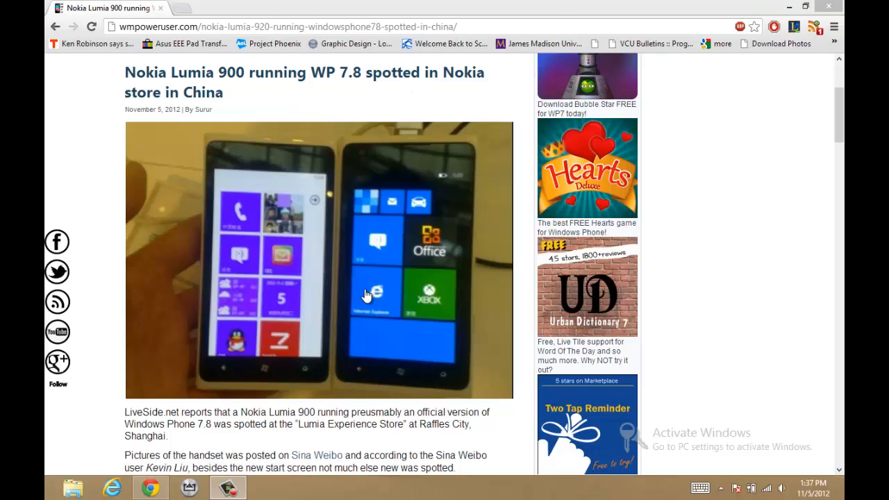
mouse_move(455, 351)
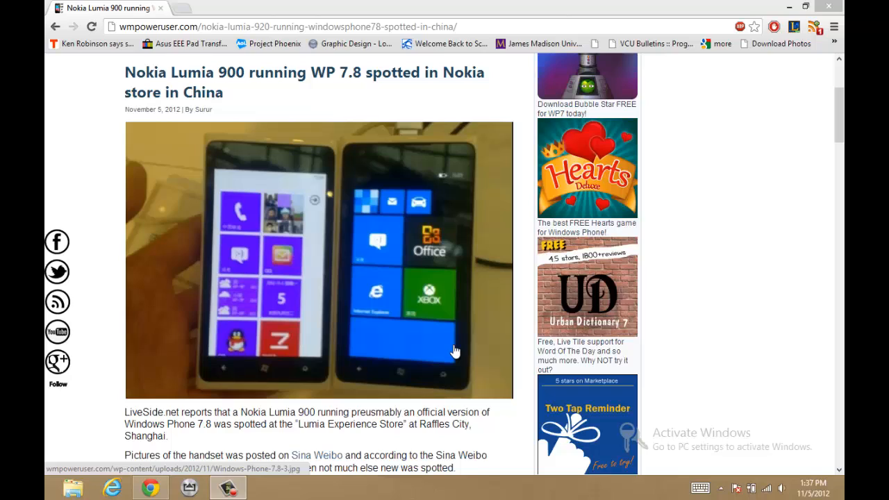
mouse_move(415, 261)
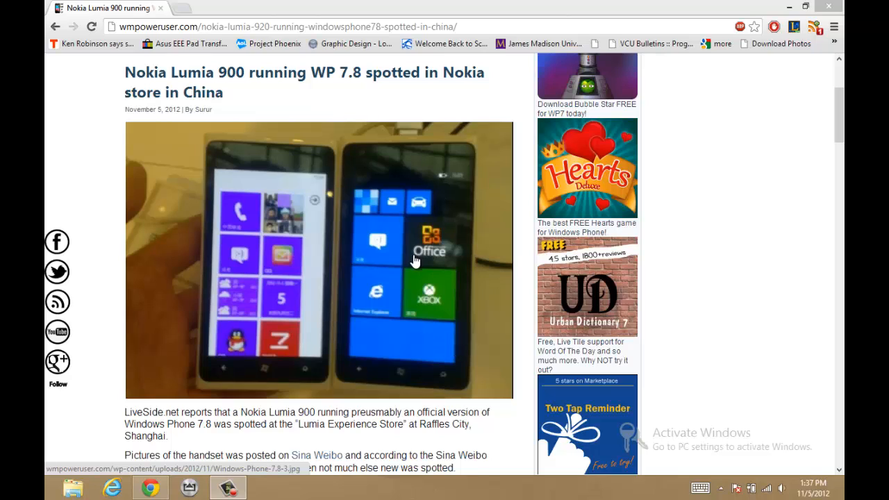
mouse_move(451, 231)
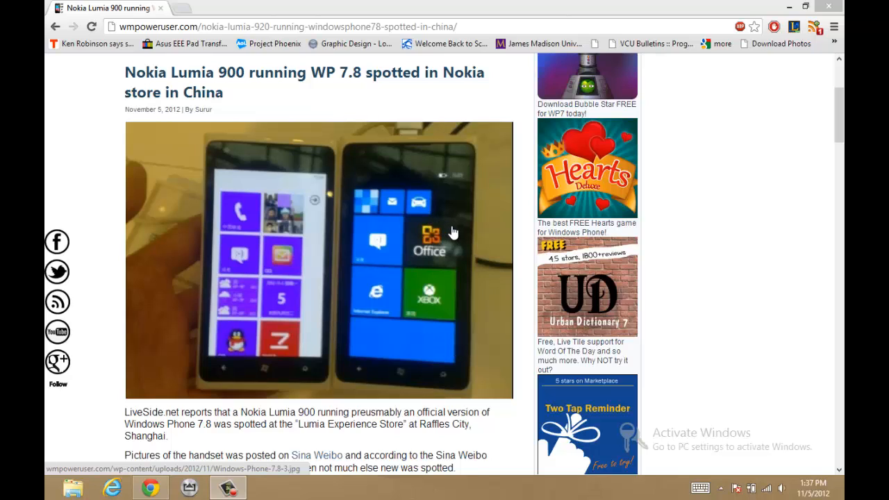
mouse_move(412, 233)
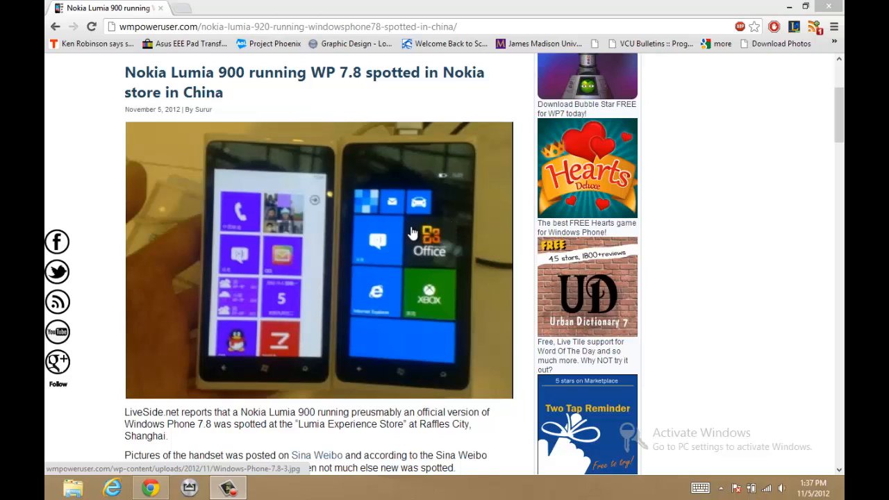
mouse_move(389, 243)
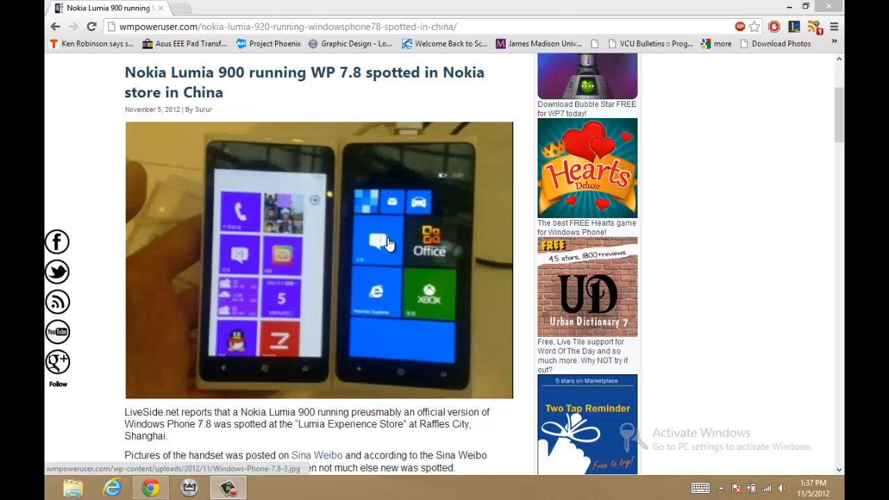
mouse_move(417, 323)
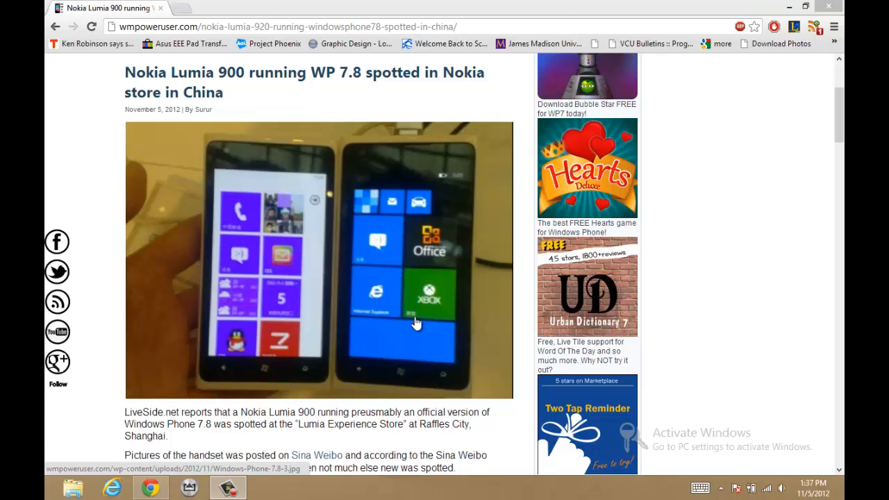
mouse_move(425, 337)
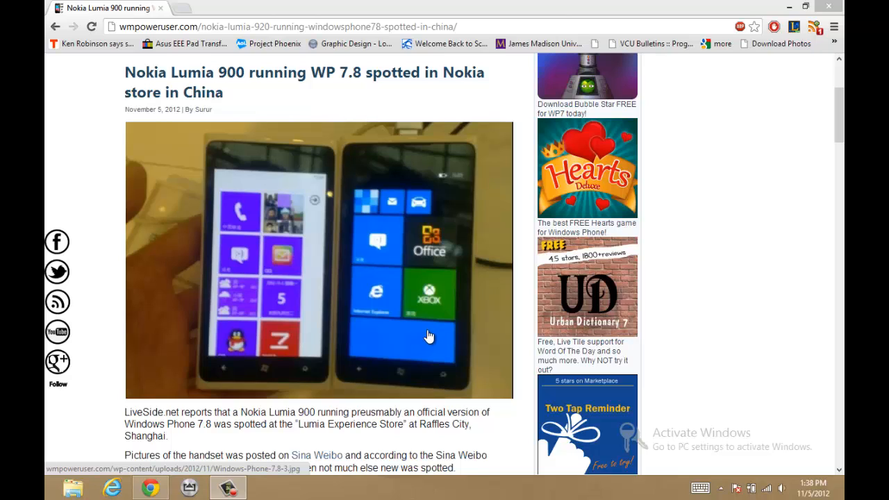
mouse_move(418, 305)
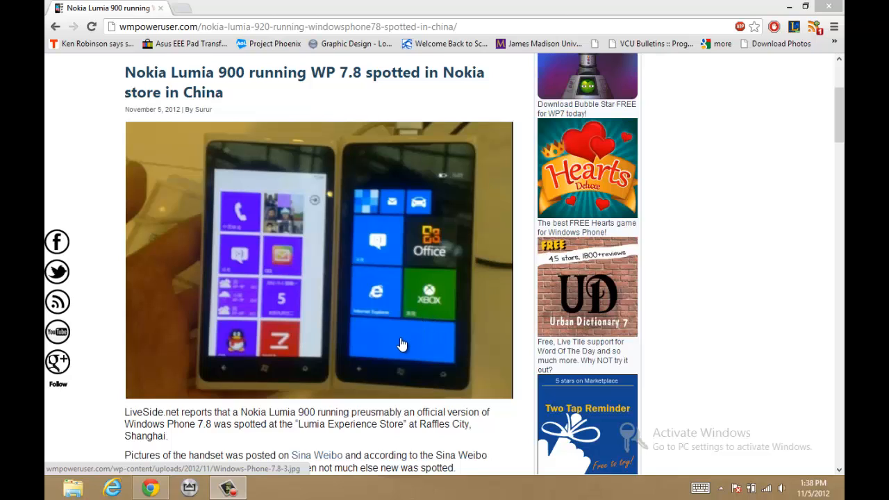
mouse_move(405, 284)
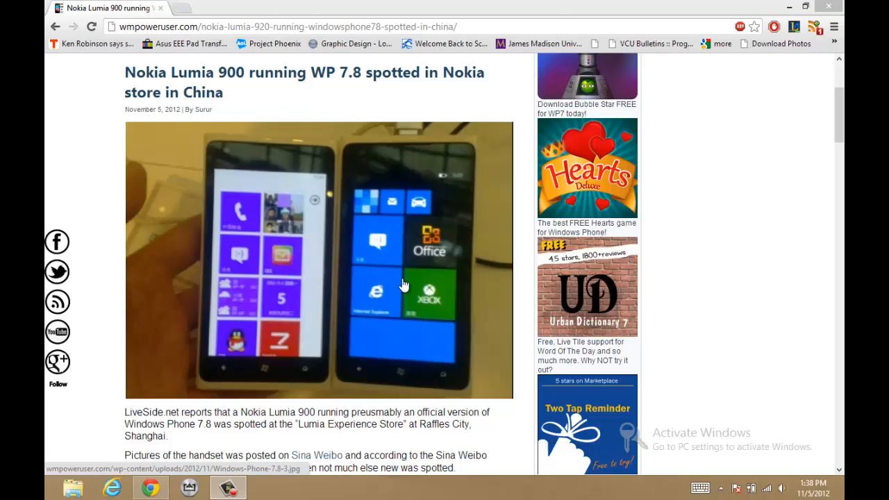
mouse_move(382, 248)
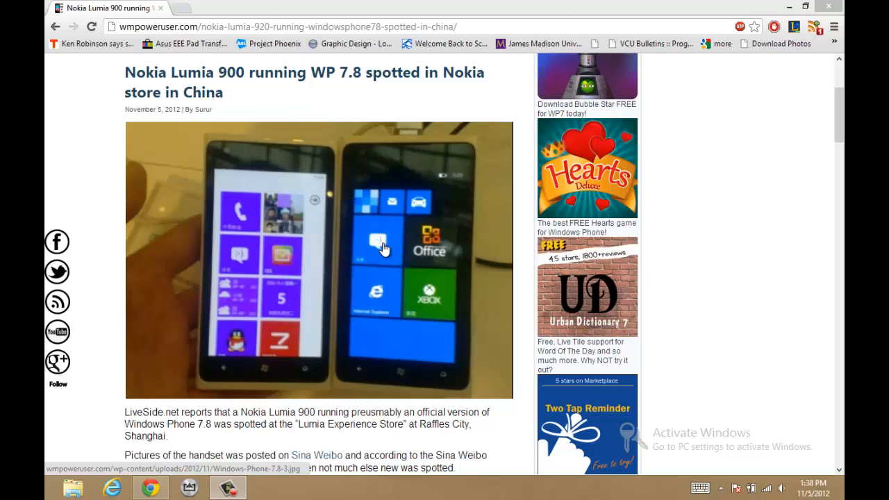
mouse_move(243, 270)
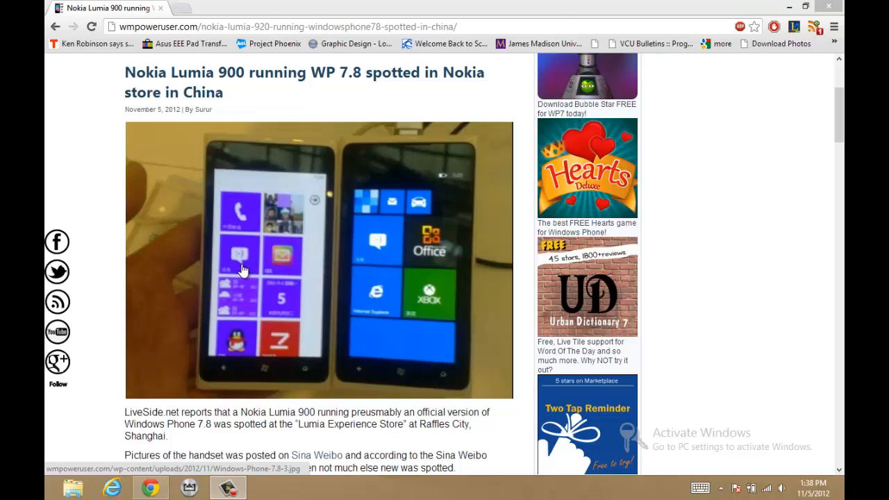
mouse_move(367, 244)
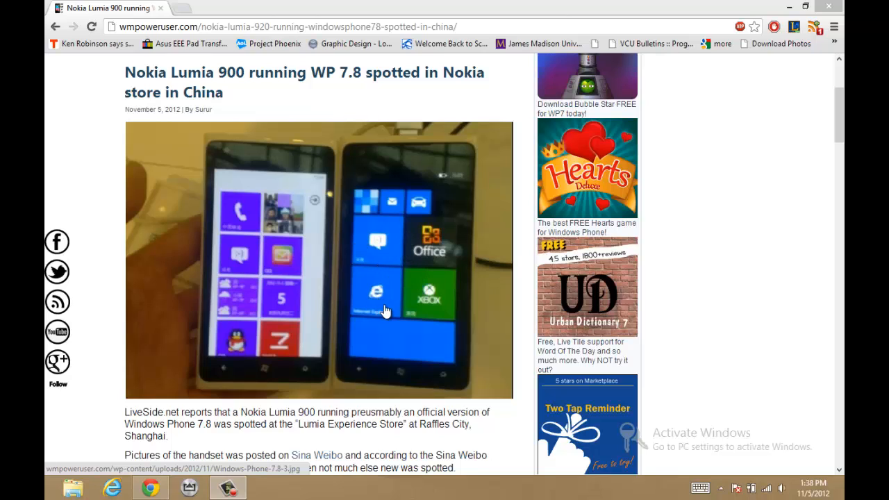
mouse_move(374, 302)
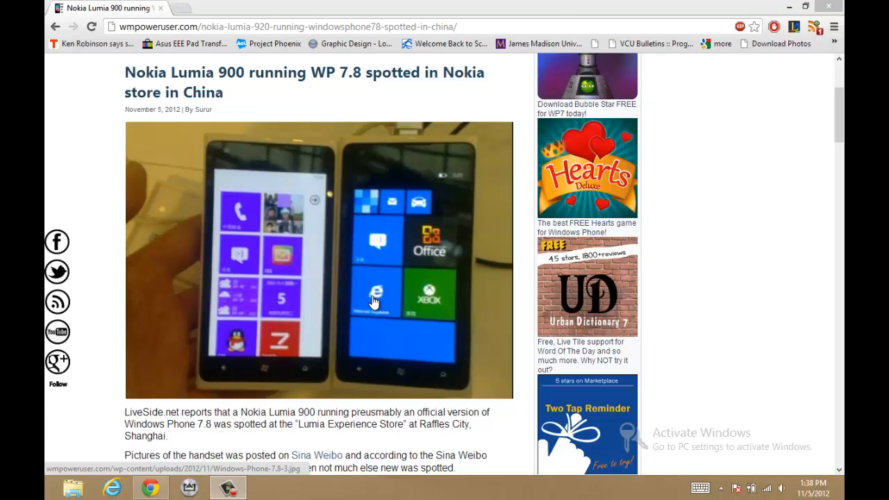
mouse_move(433, 300)
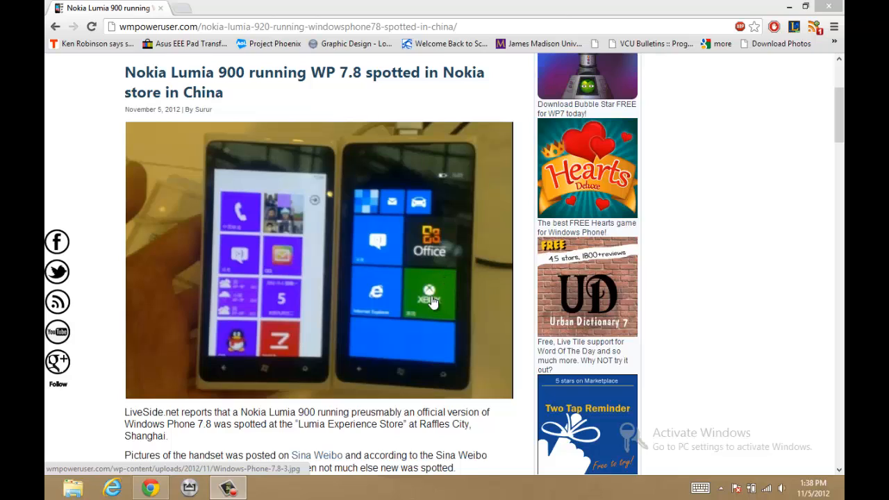
mouse_move(432, 282)
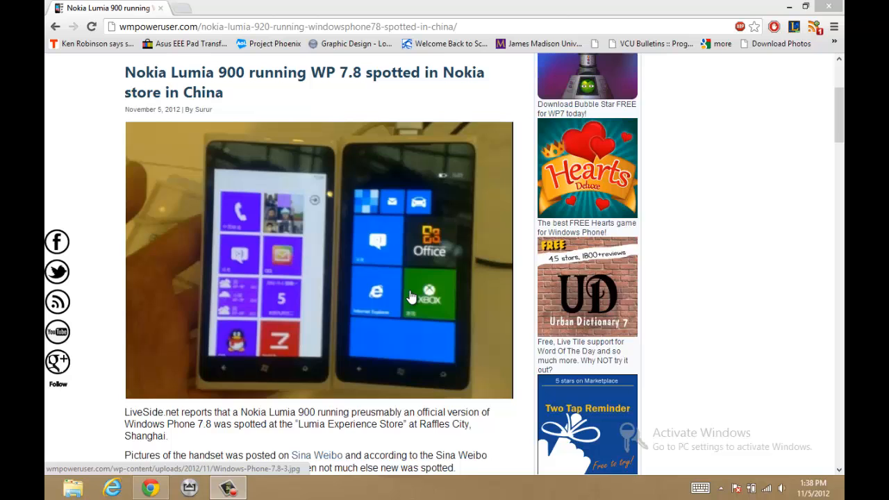
mouse_move(448, 229)
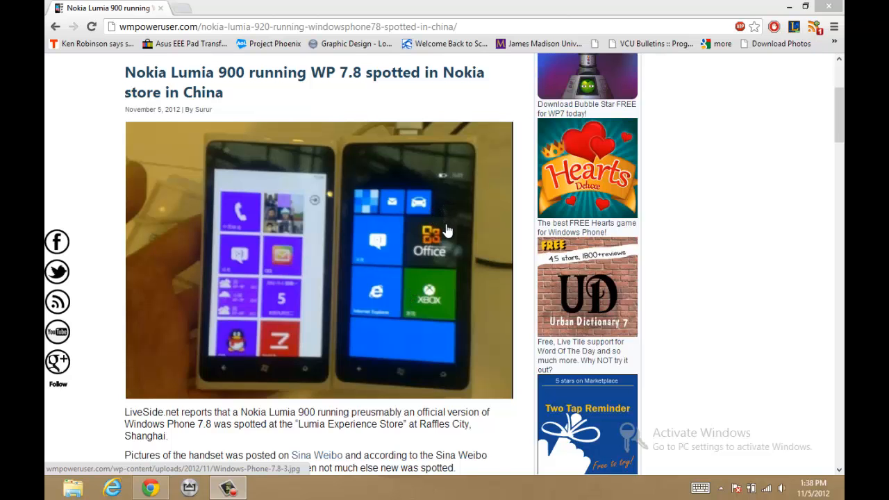
scroll("down", 3)
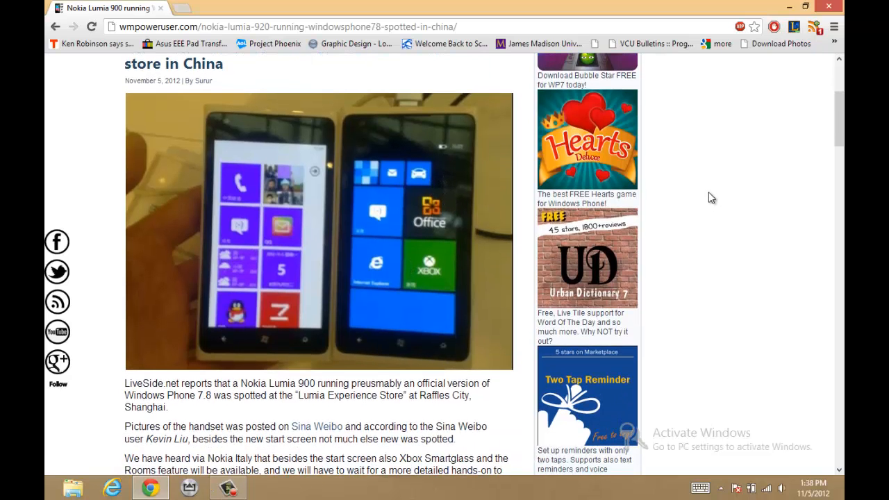
scroll("down", 3)
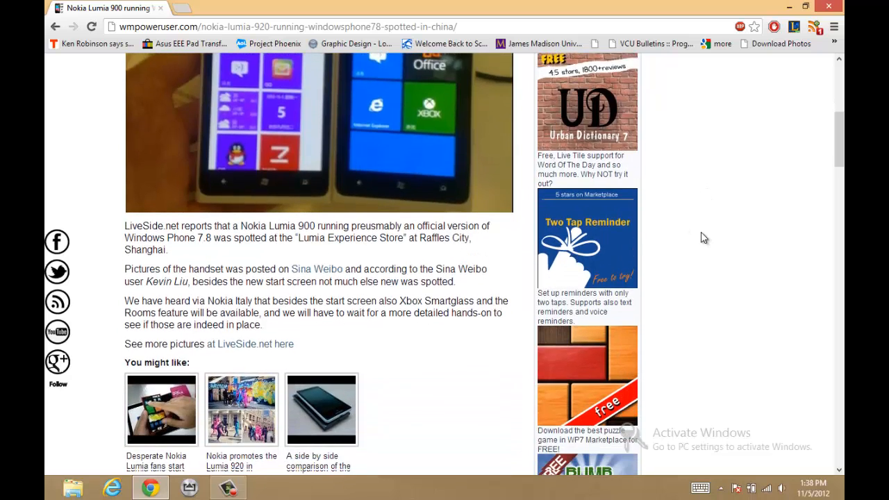
scroll("down", 3)
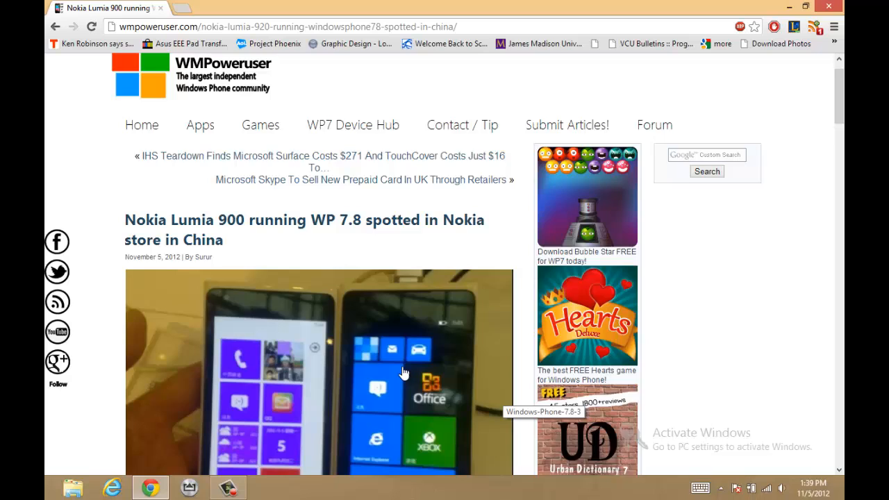
scroll("down", 3)
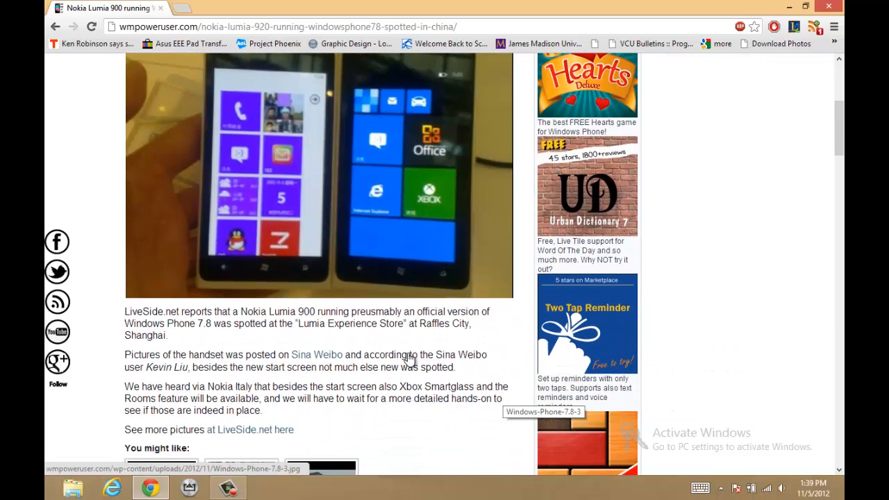
scroll("down", 3)
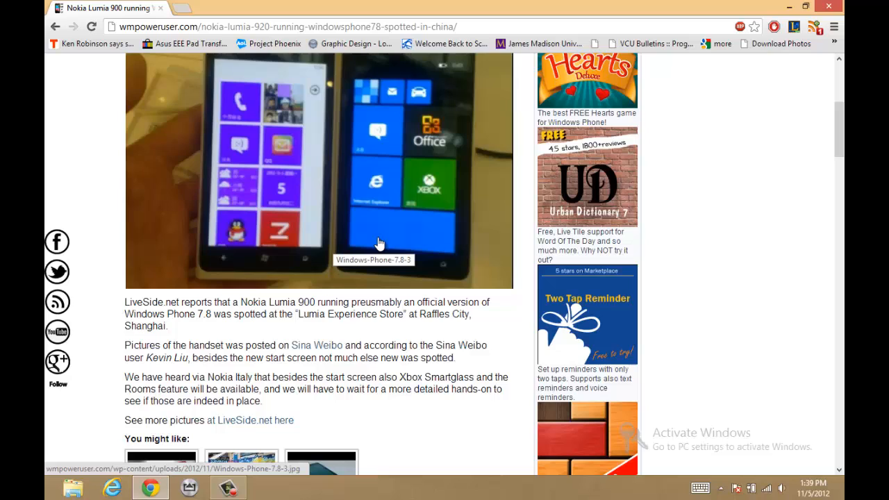
mouse_move(427, 146)
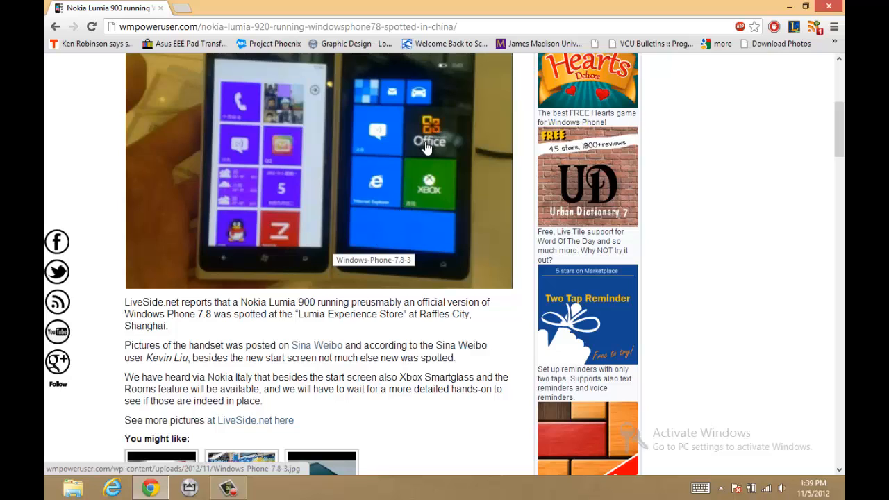
mouse_move(419, 189)
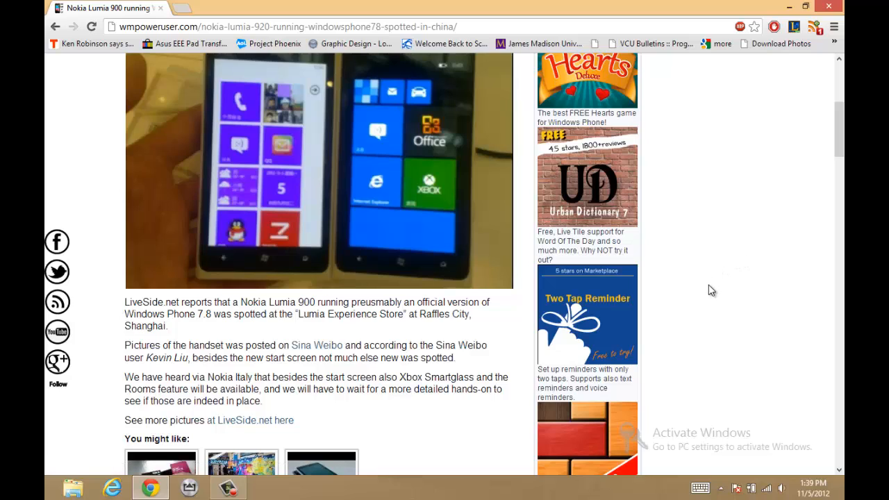
mouse_move(623, 487)
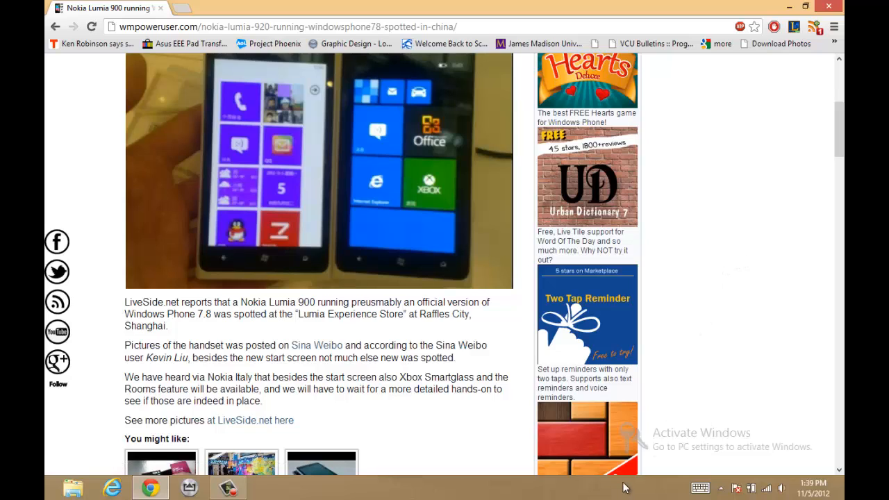
mouse_move(678, 414)
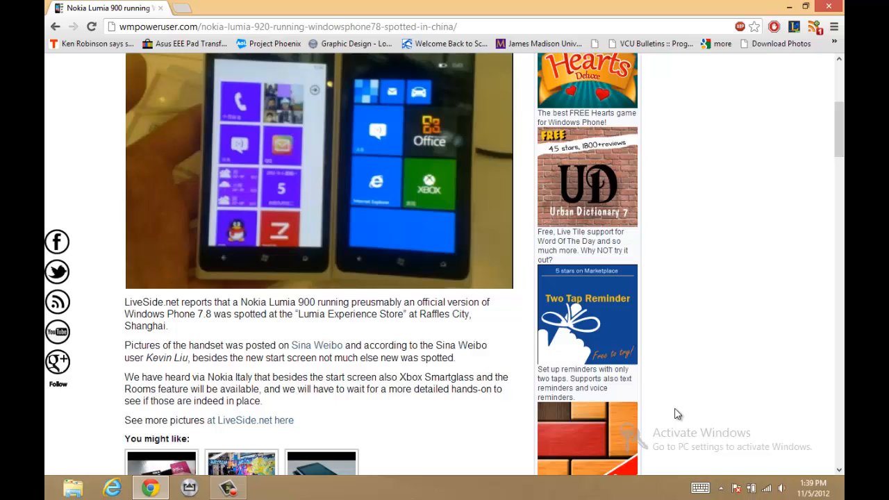
mouse_move(103, 207)
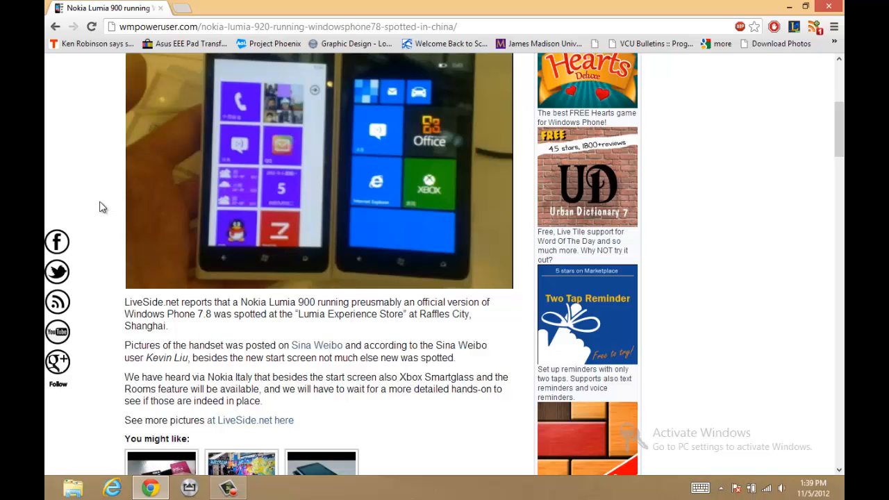
scroll("up", 3)
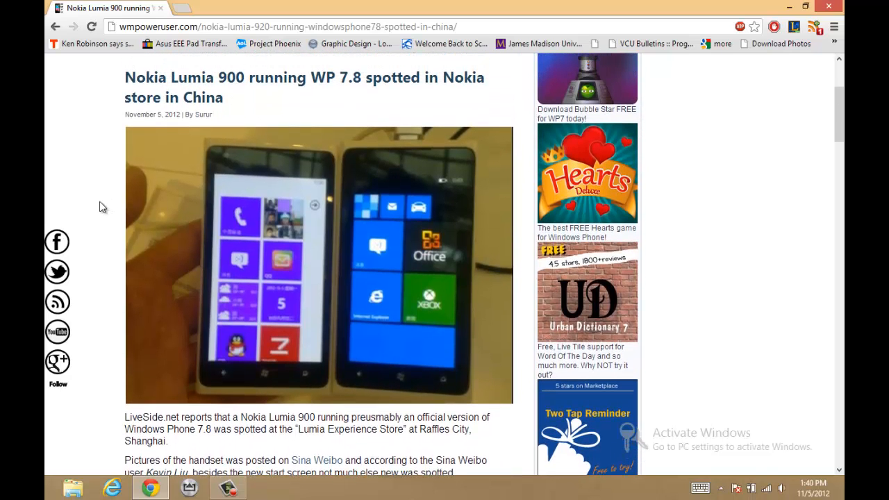